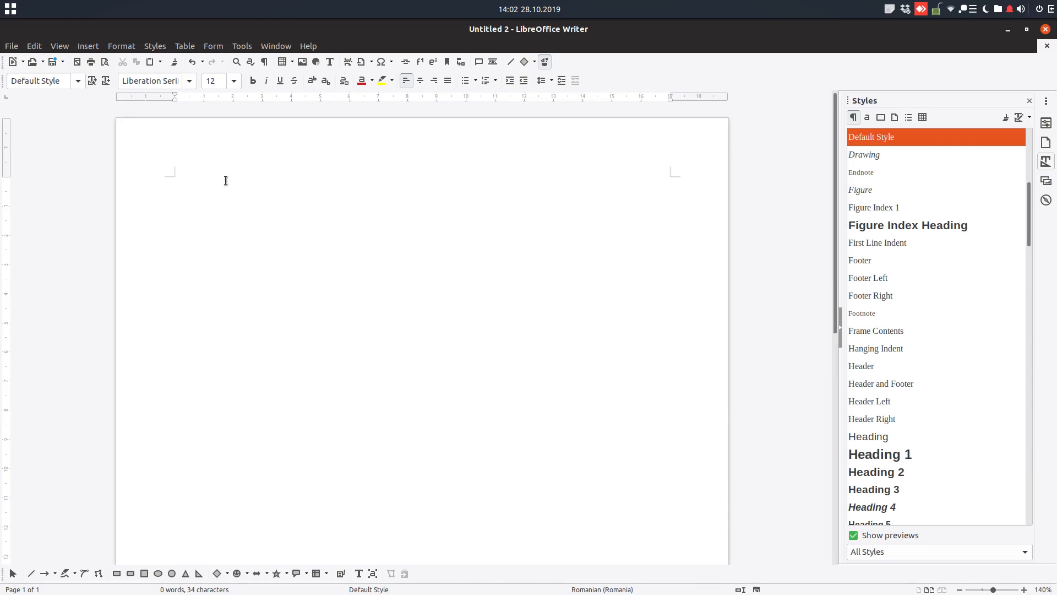
Type the titles 'How to change the background', 'How to insert some text', 'How to delete the text'
click(174, 181)
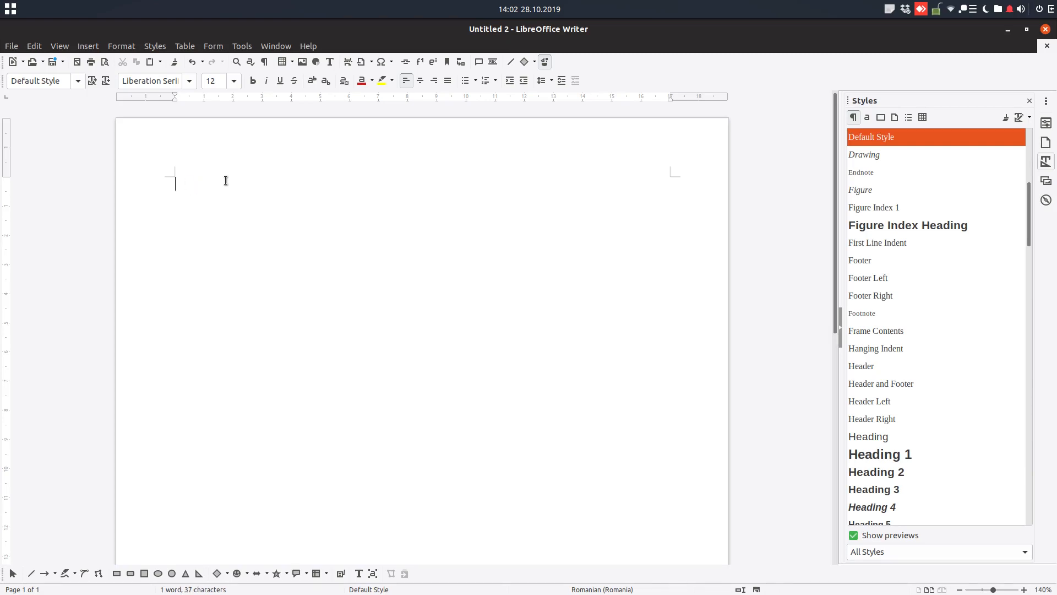
text(How to)
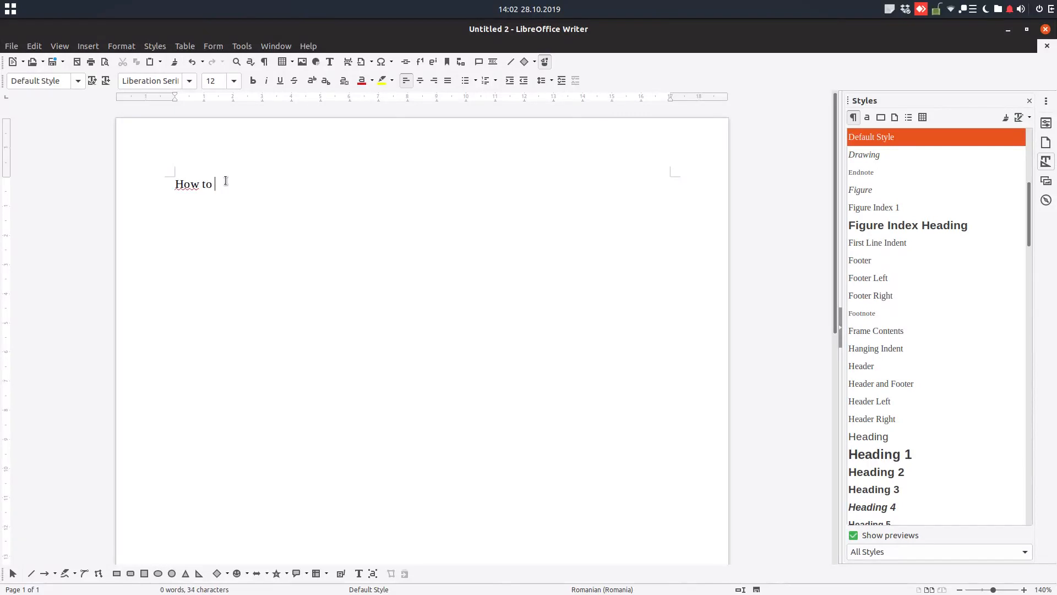
text(change t)
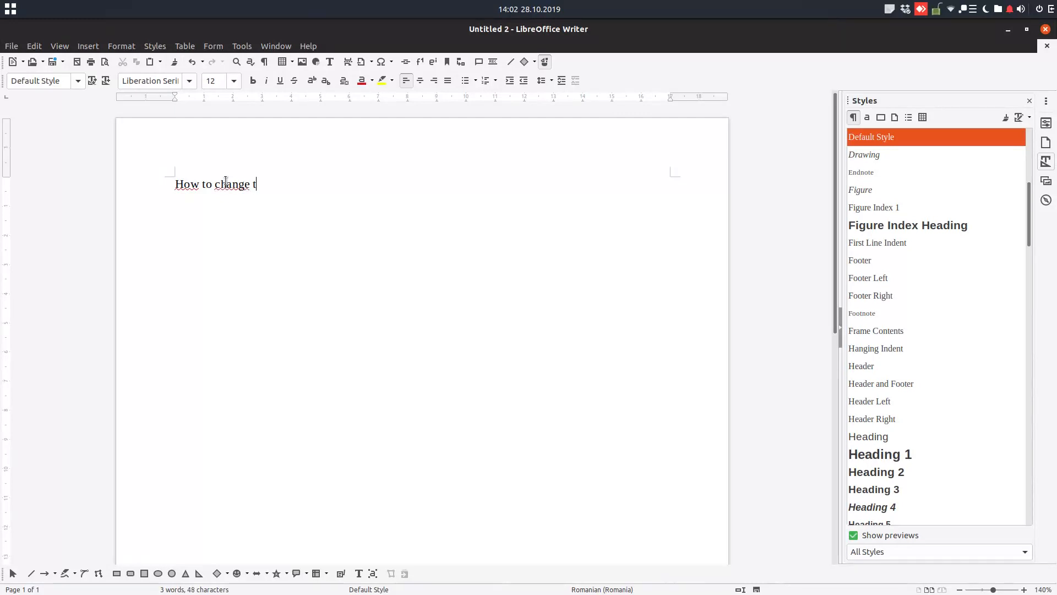
text(he background)
text(How to in)
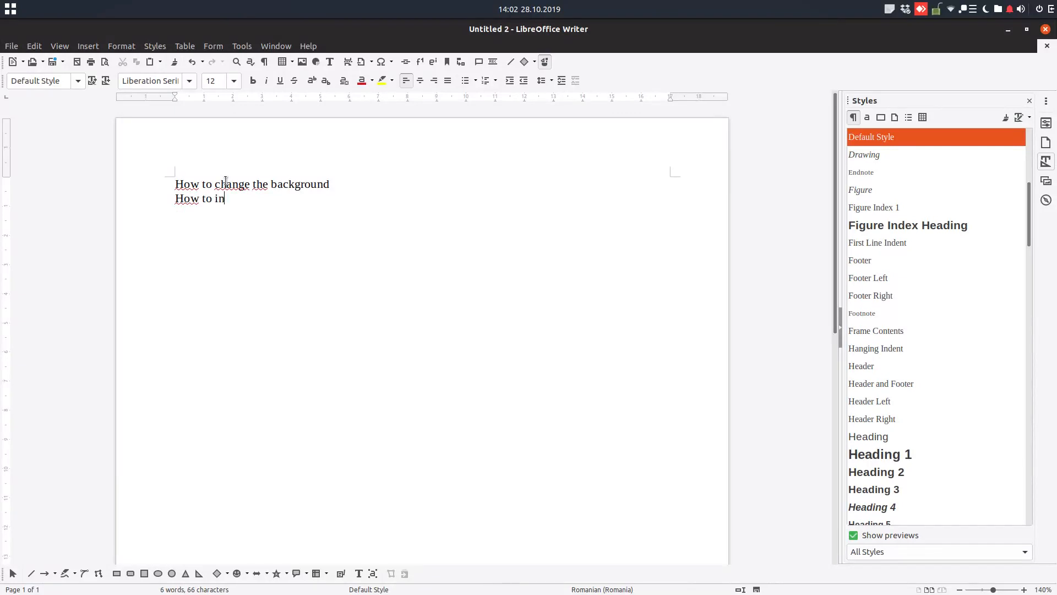
text(sert some text)
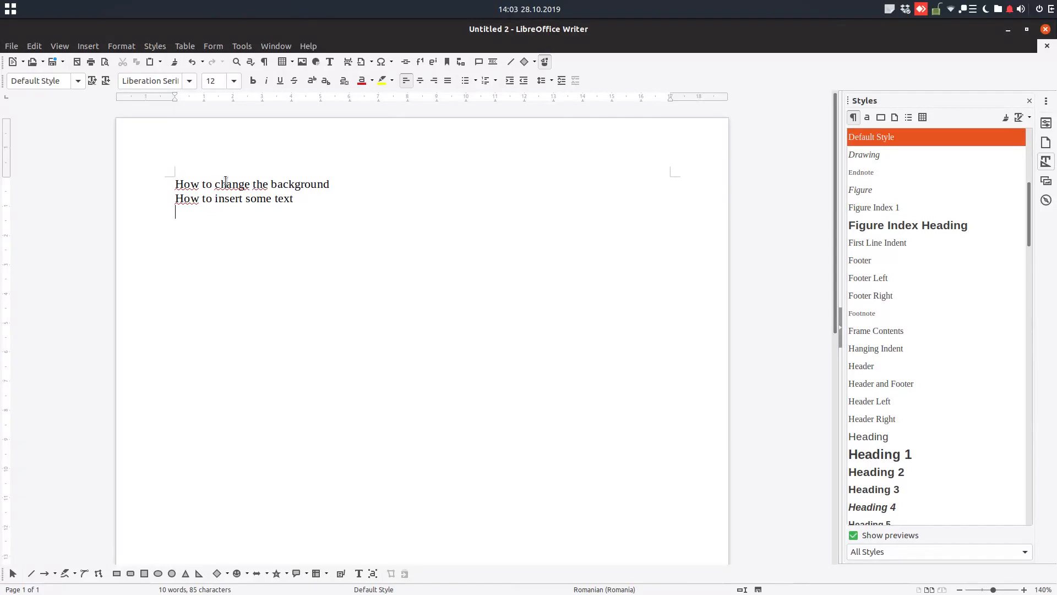
text(How to)
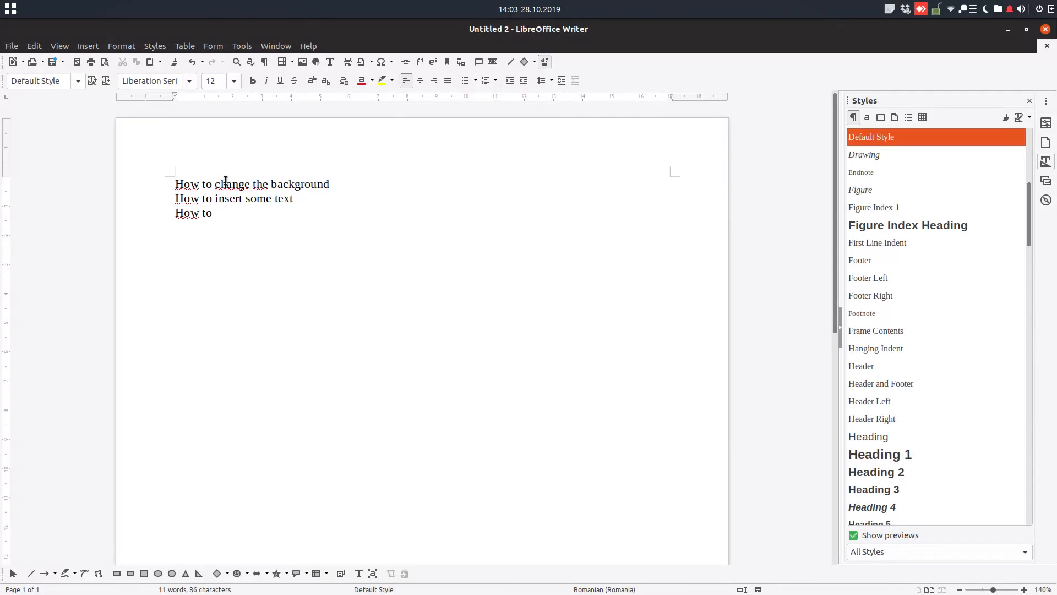
text(delete)
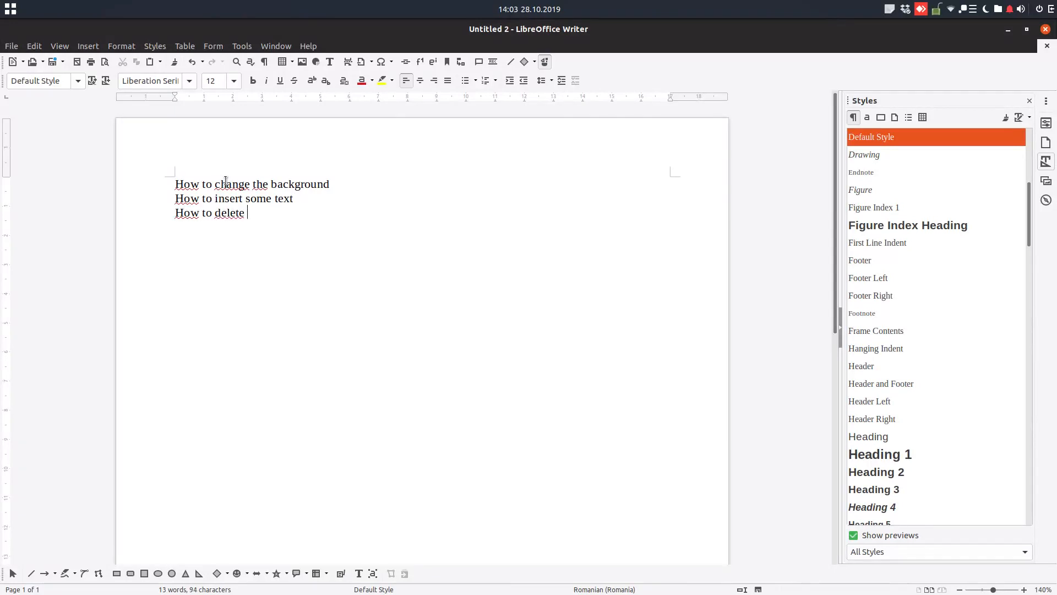
text(the)
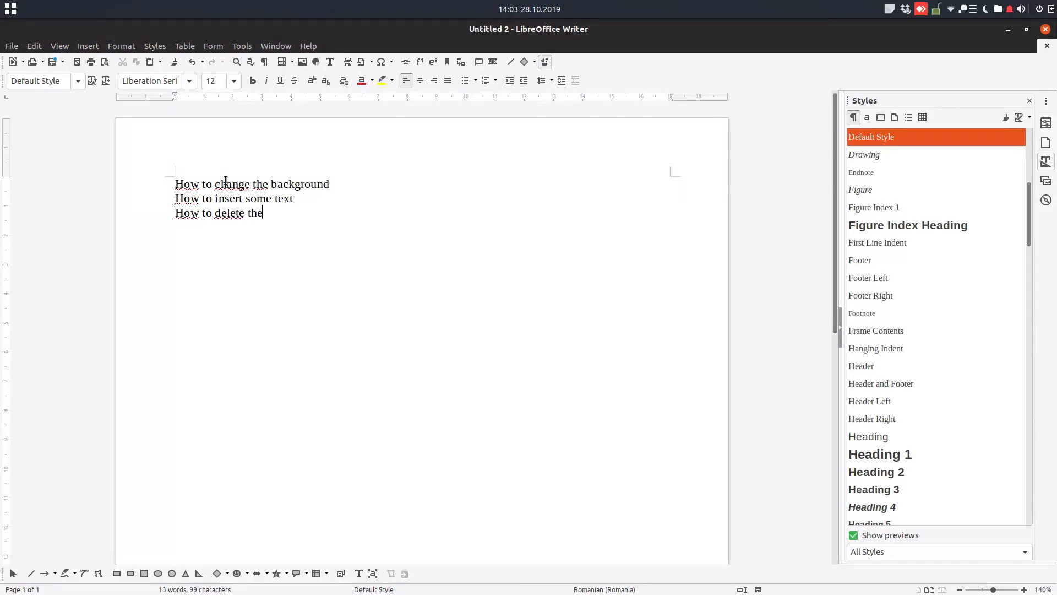
text(text)
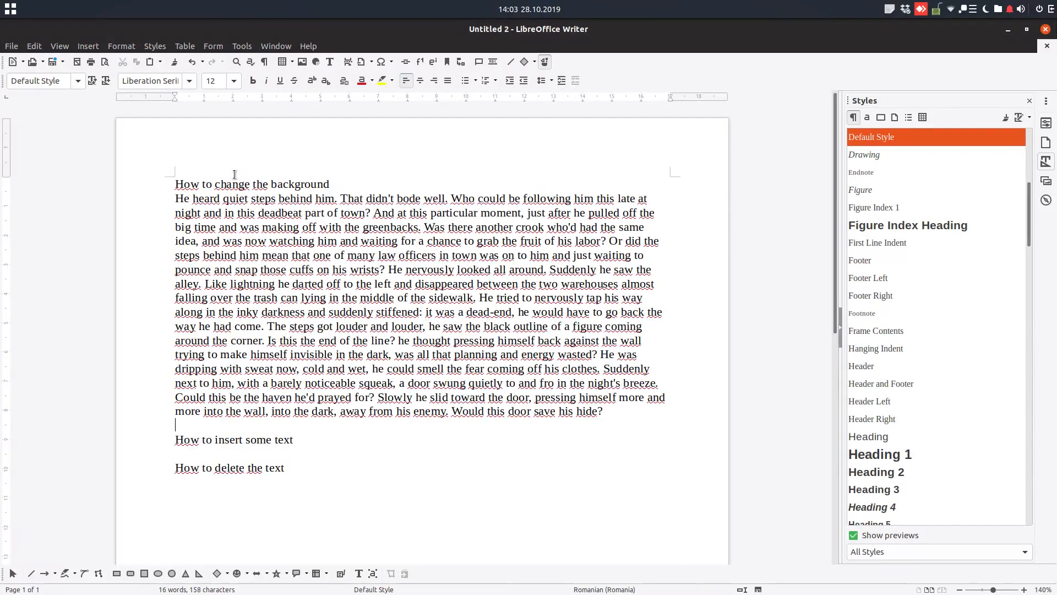
Insert dummy text with dt, justify the whole document, and style chapter titles as Heading 1
text(dt)
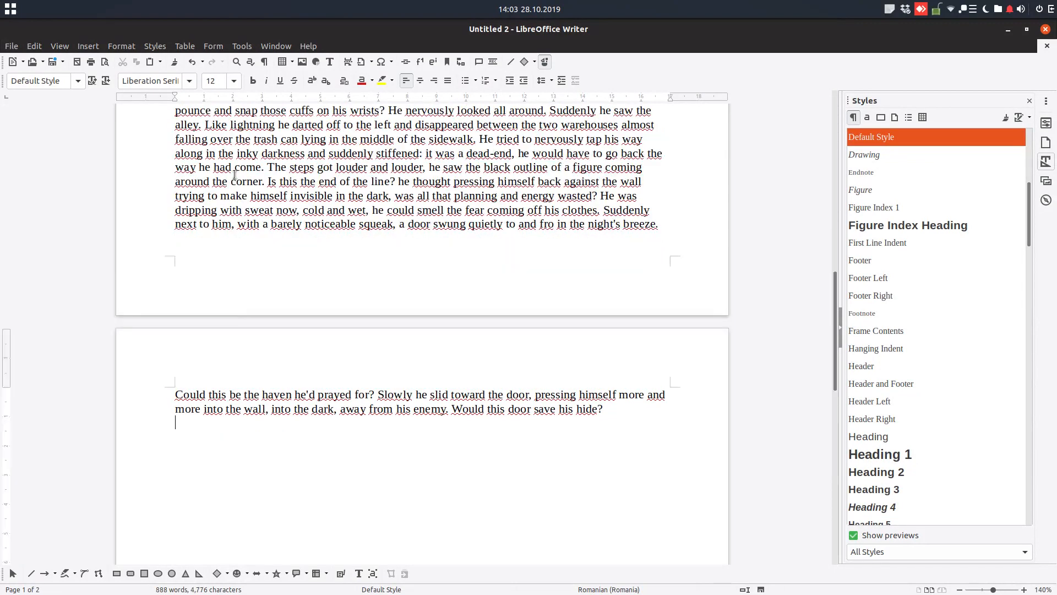
key(ctrl+a)
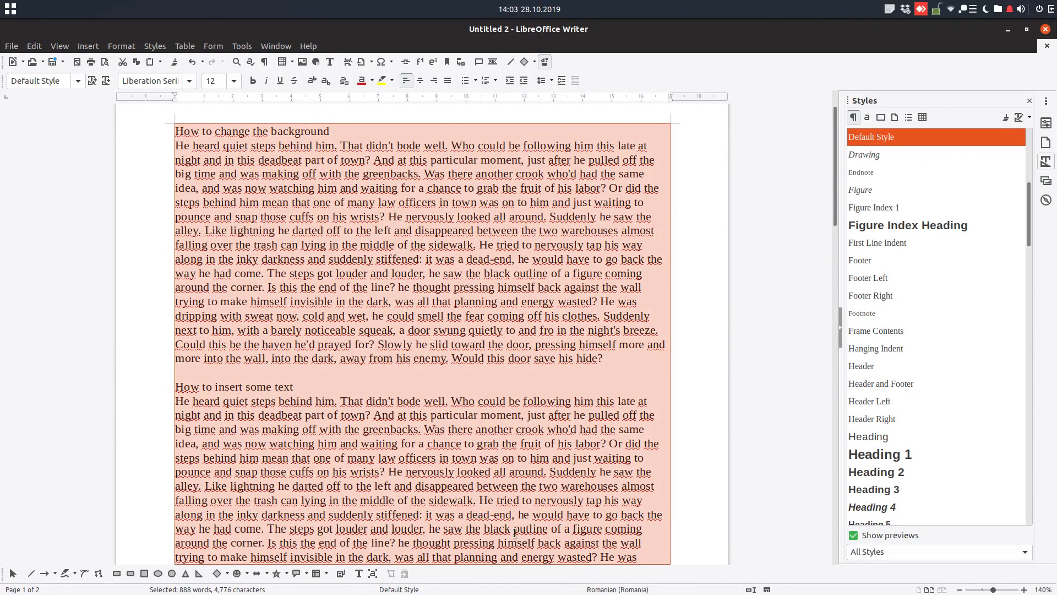
scroll(down, 3)
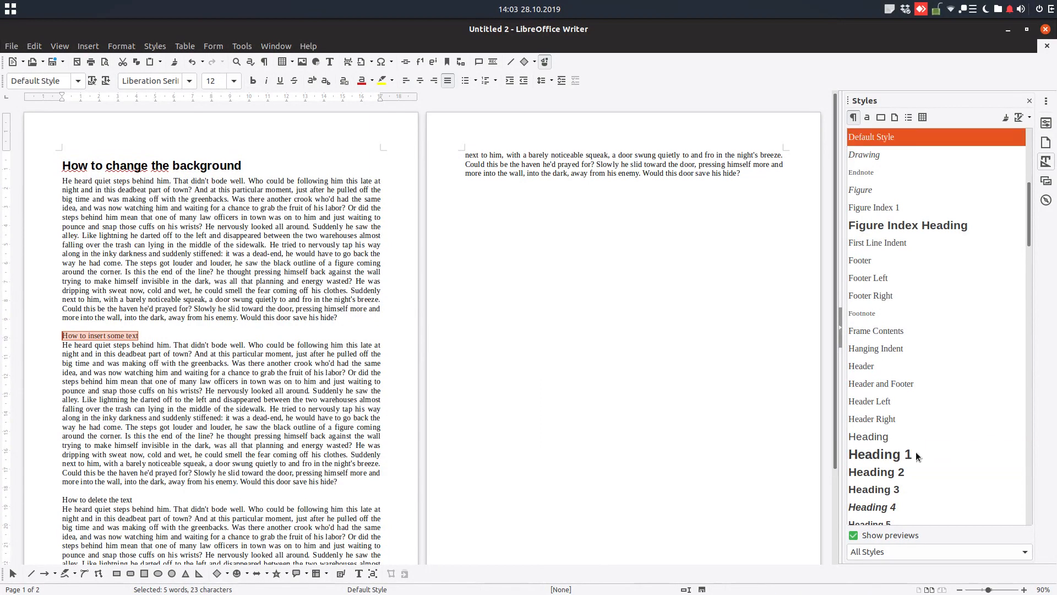
click(880, 454)
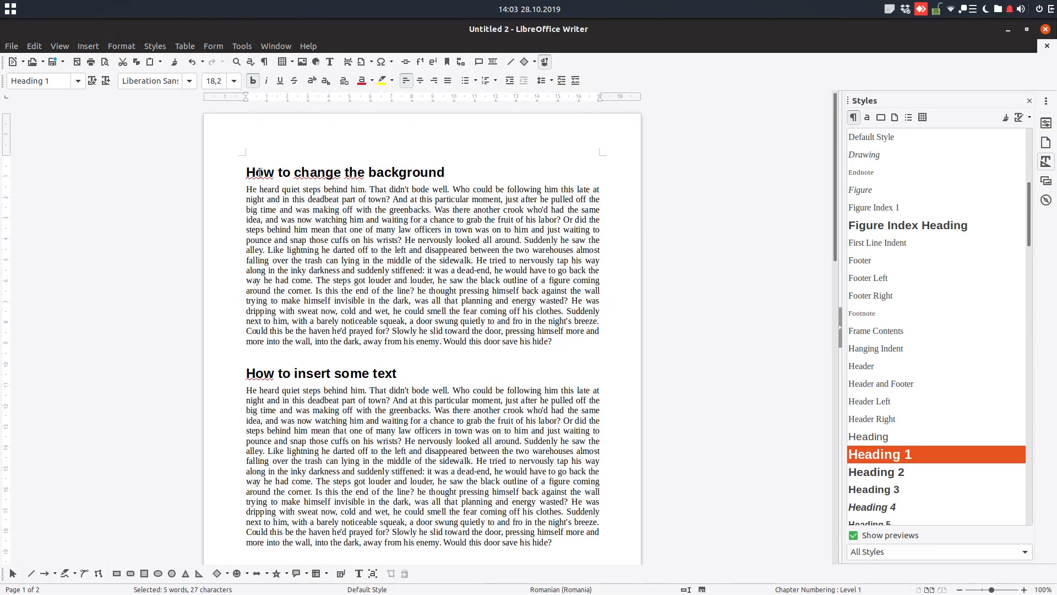
Set chapter numbering to 1, 2, 3 in Page Number style, with 'Chapter' before and '-' after
click(241, 46)
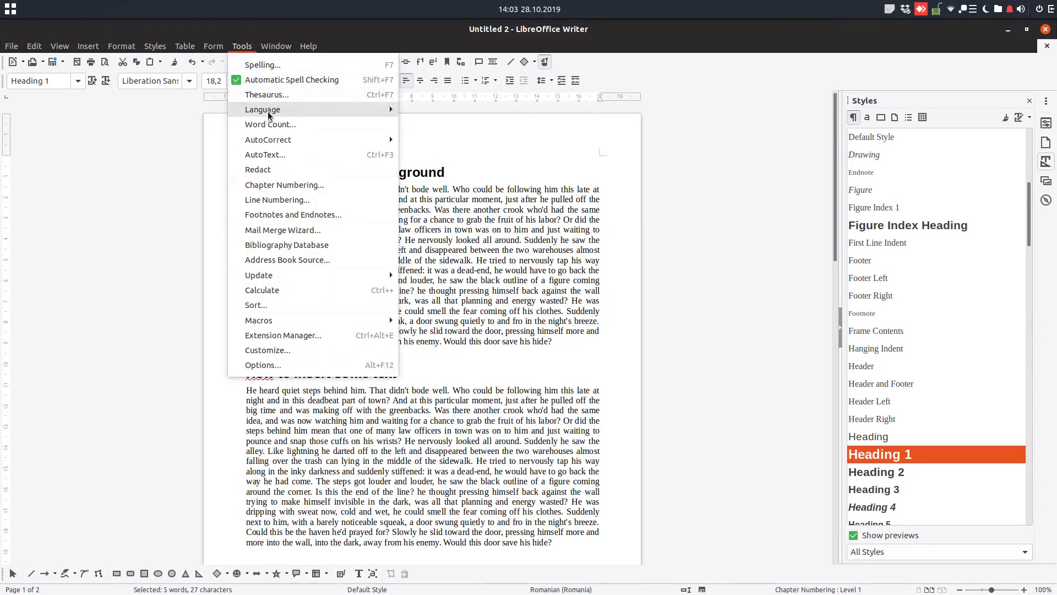
click(284, 185)
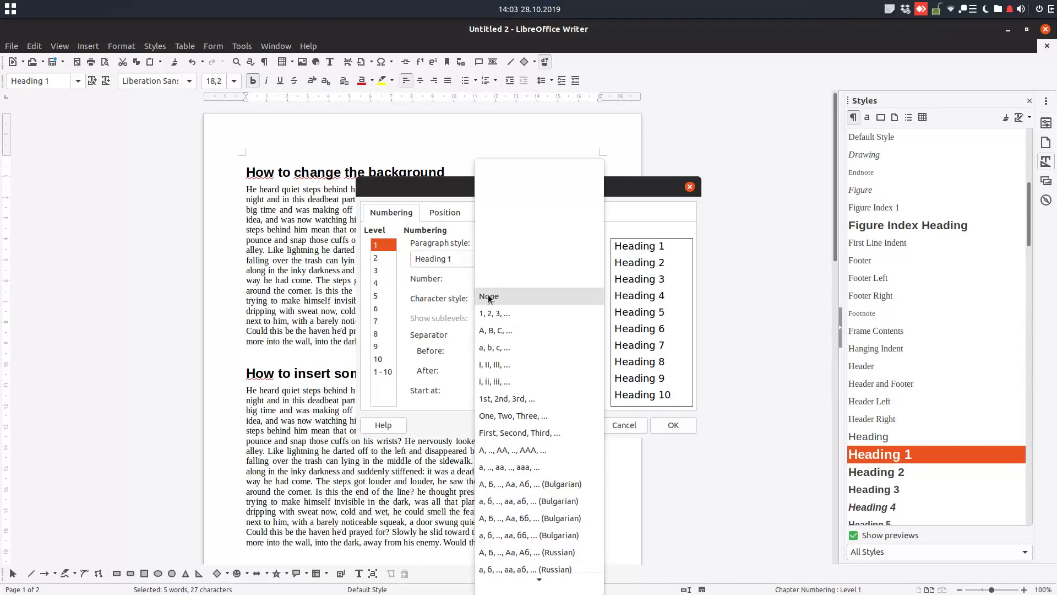
click(493, 313)
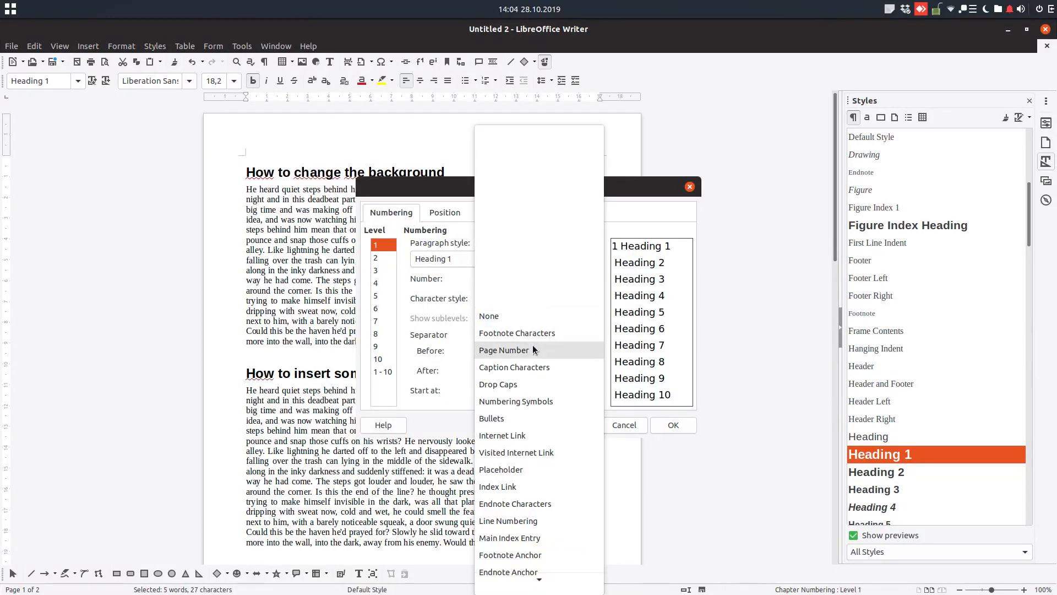
click(504, 350)
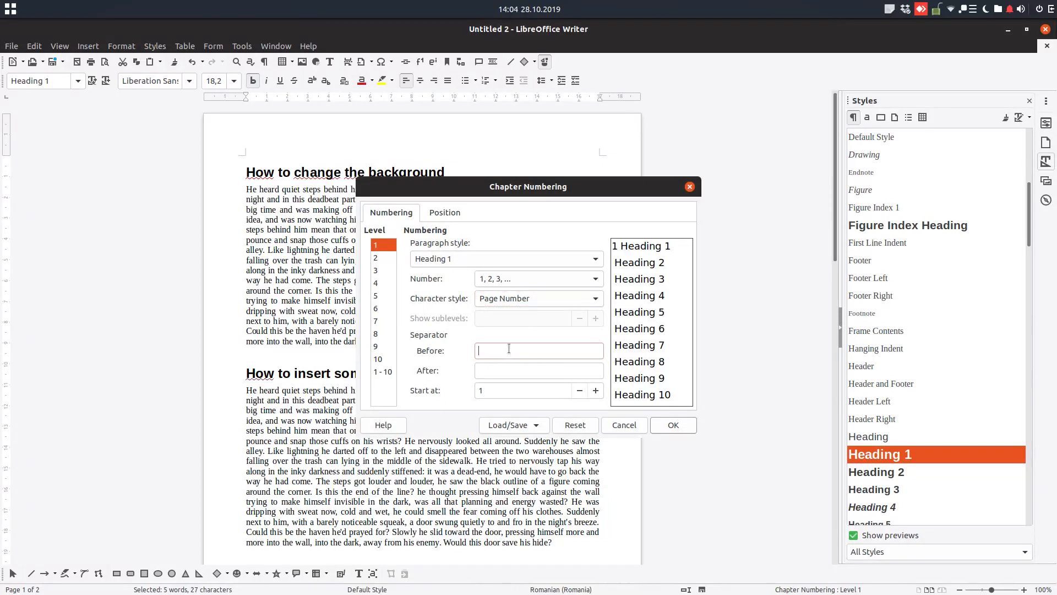
text(Chapter)
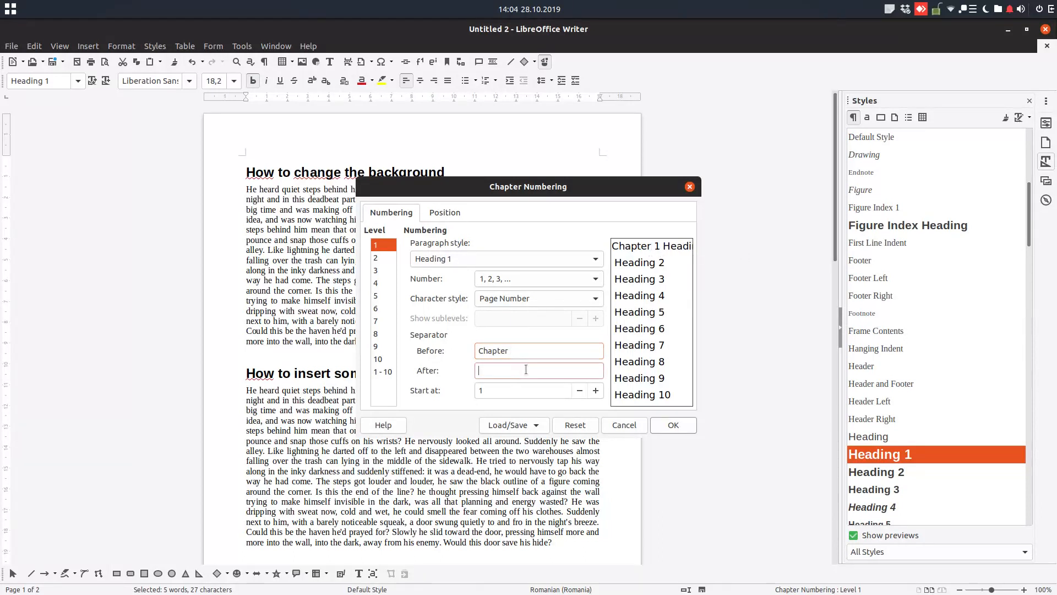
text(-)
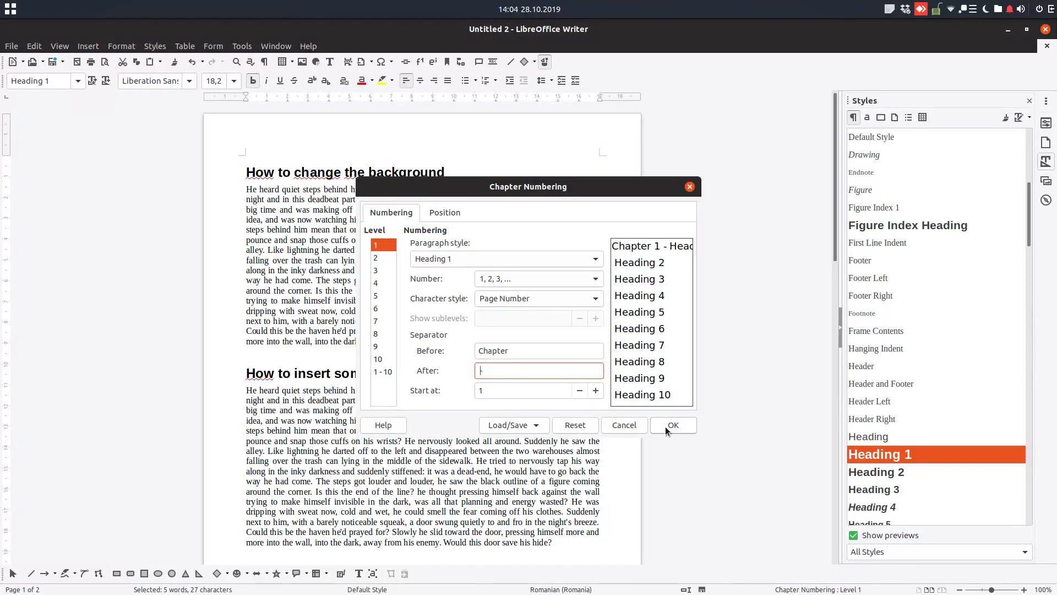
click(672, 425)
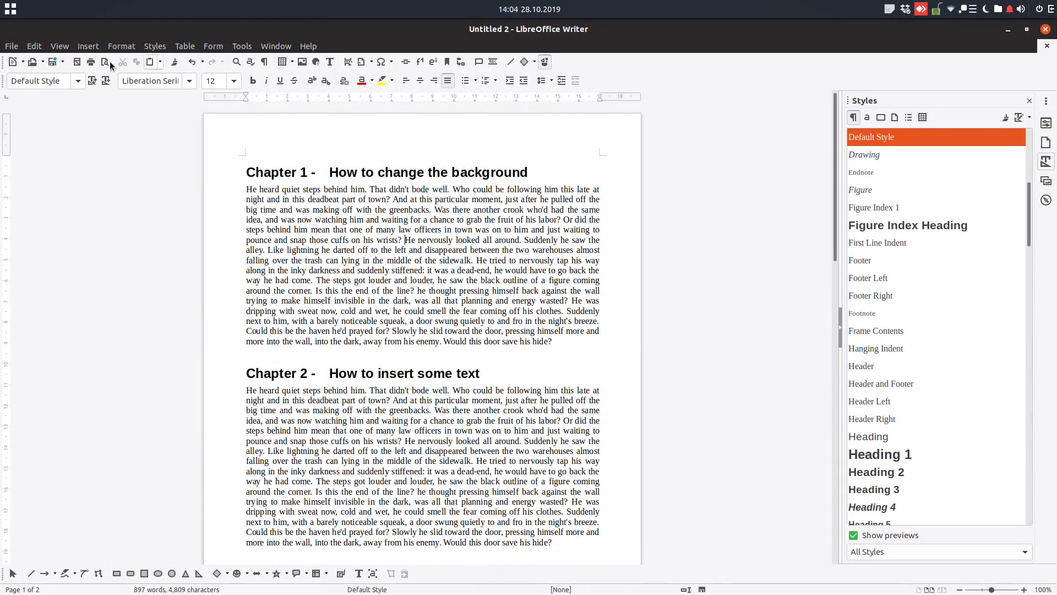
Add a default page header to the document and bring up the Insert menu again
click(87, 45)
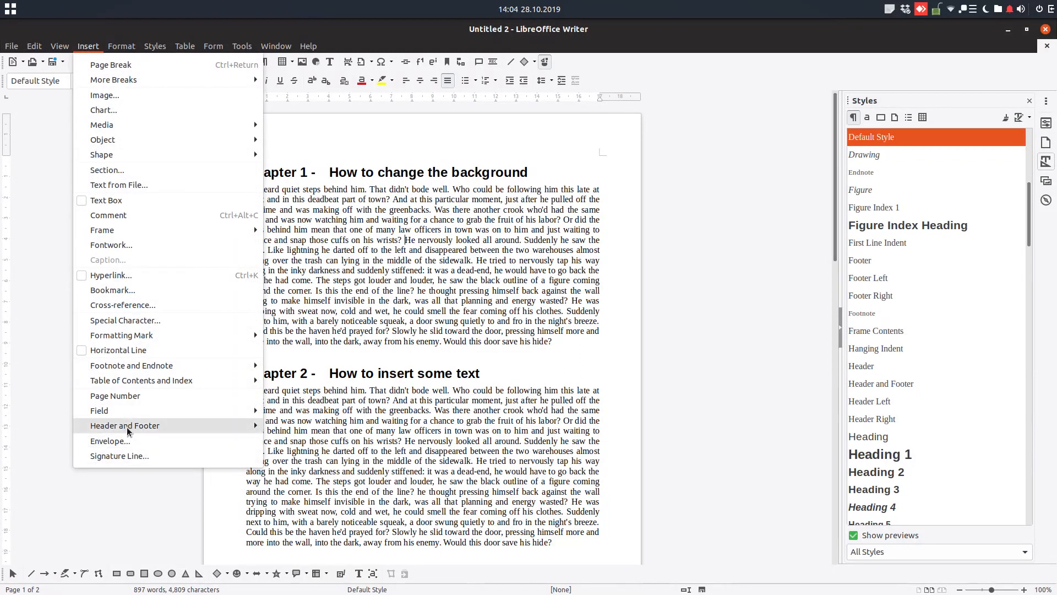
click(445, 135)
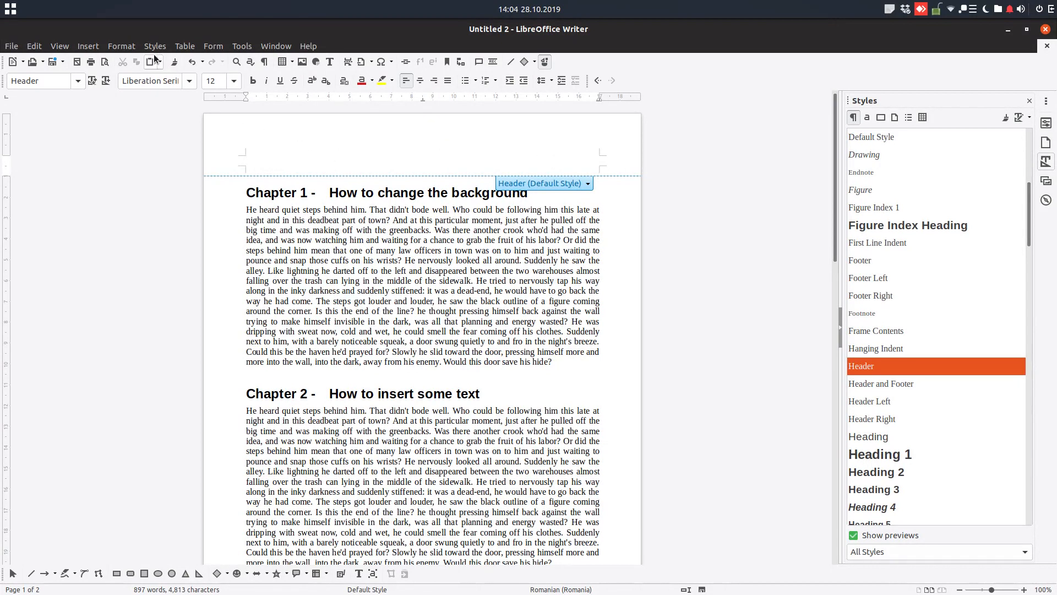
click(87, 45)
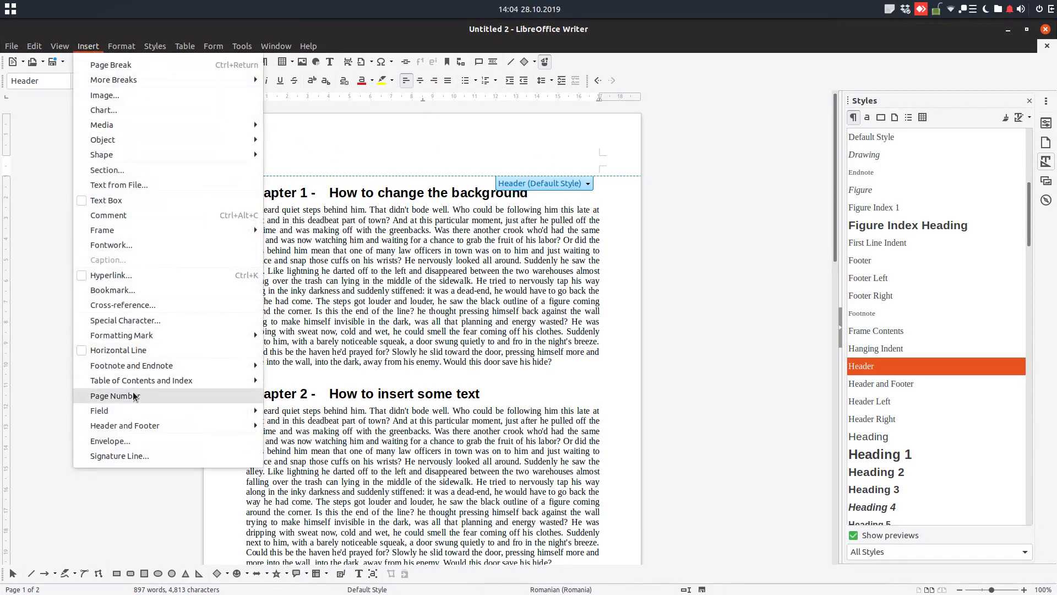
mouse_move(125, 425)
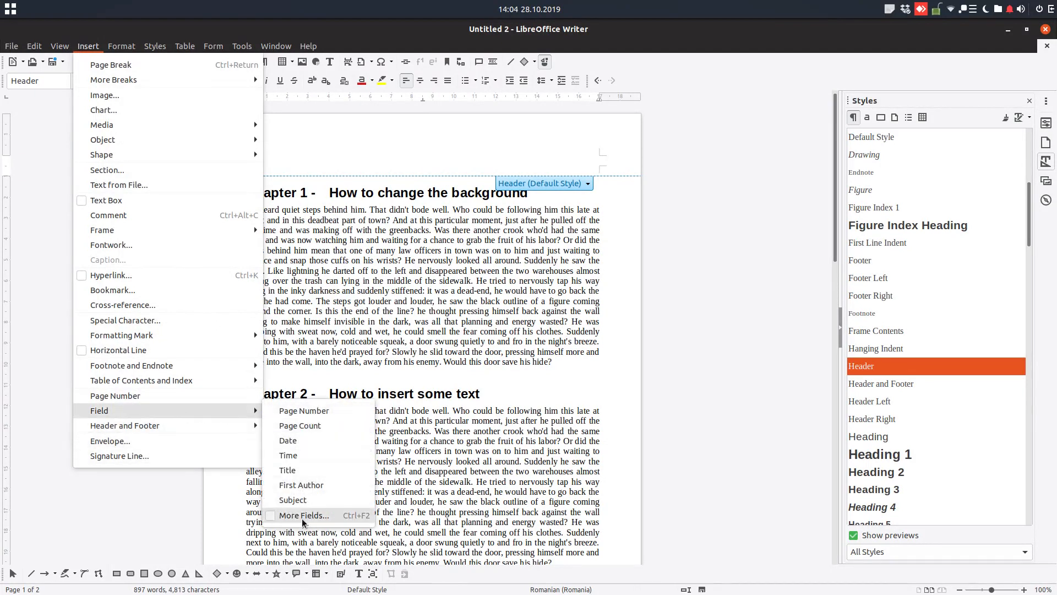
Insert Chapter number and Chapter name fields into the header from the Document fields
click(303, 515)
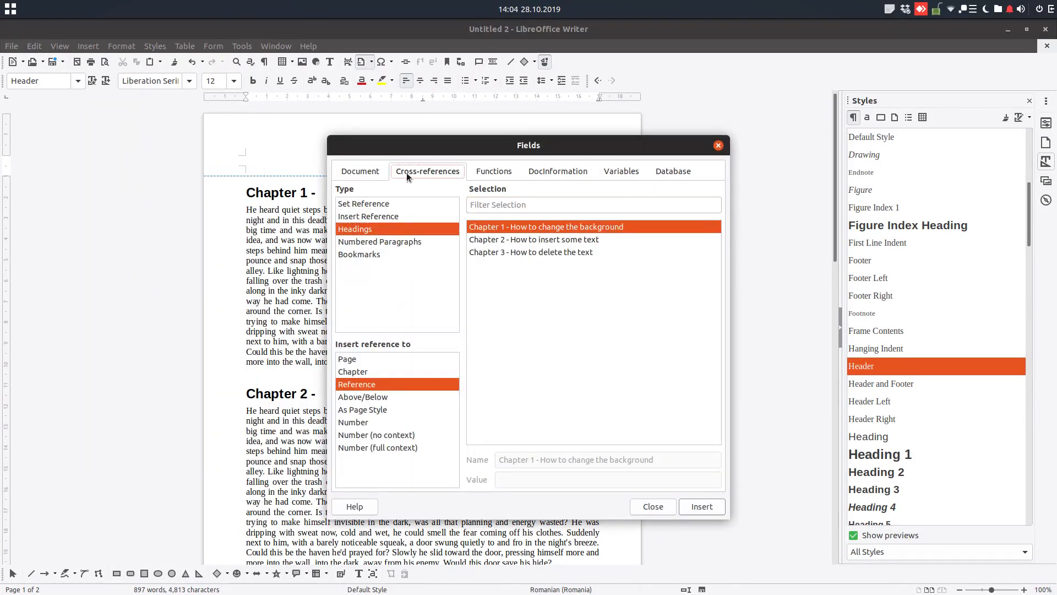
click(360, 170)
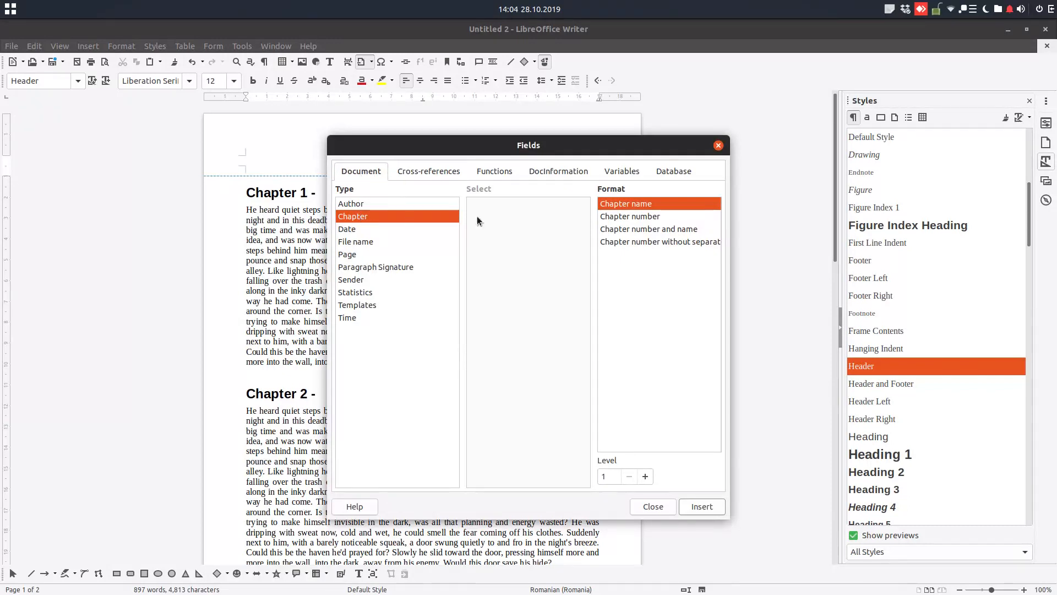
click(630, 216)
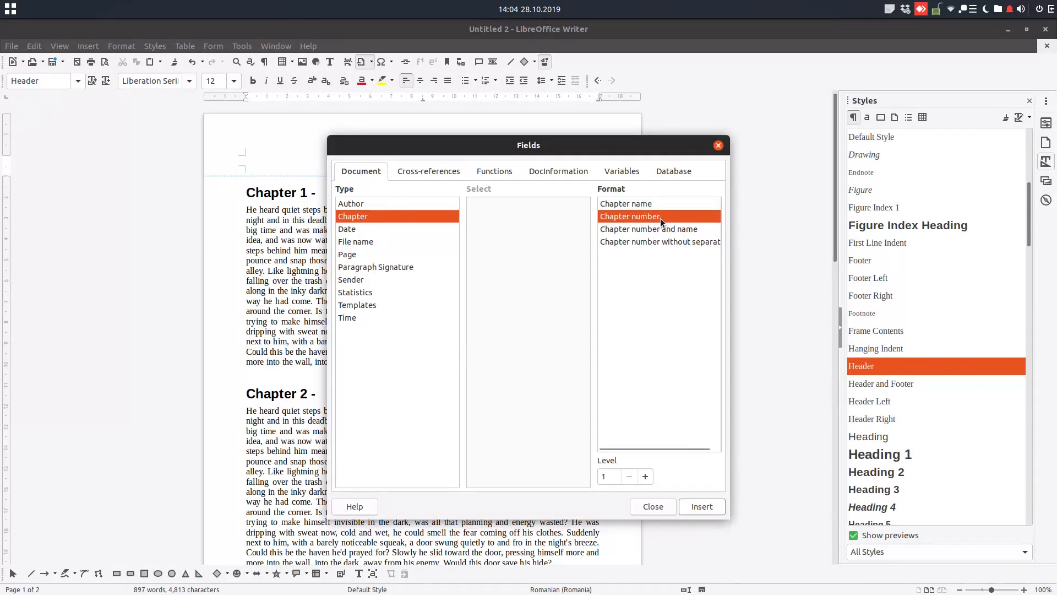
click(701, 506)
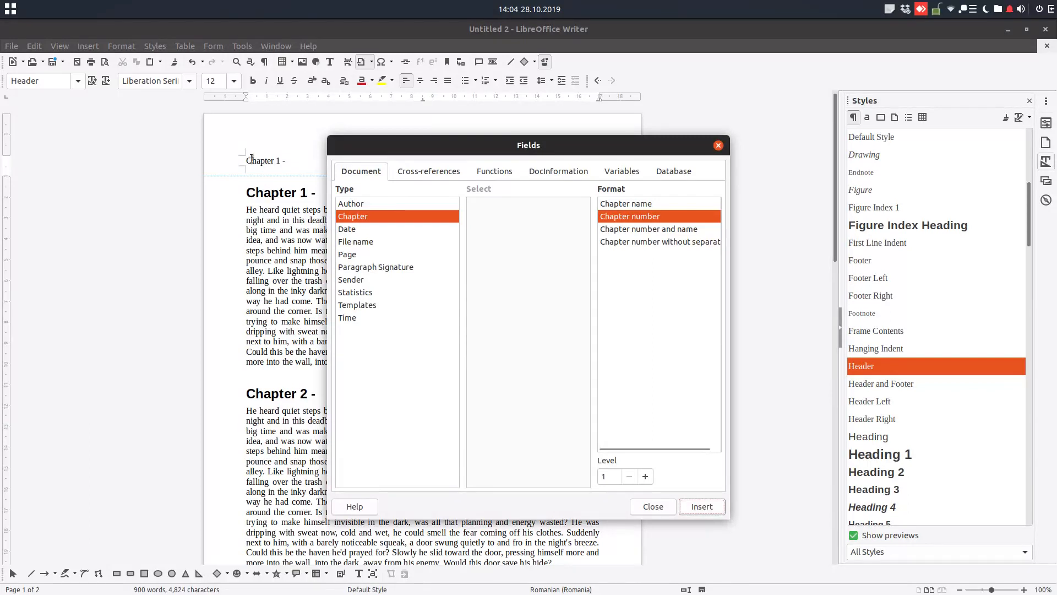
mouse_move(621, 207)
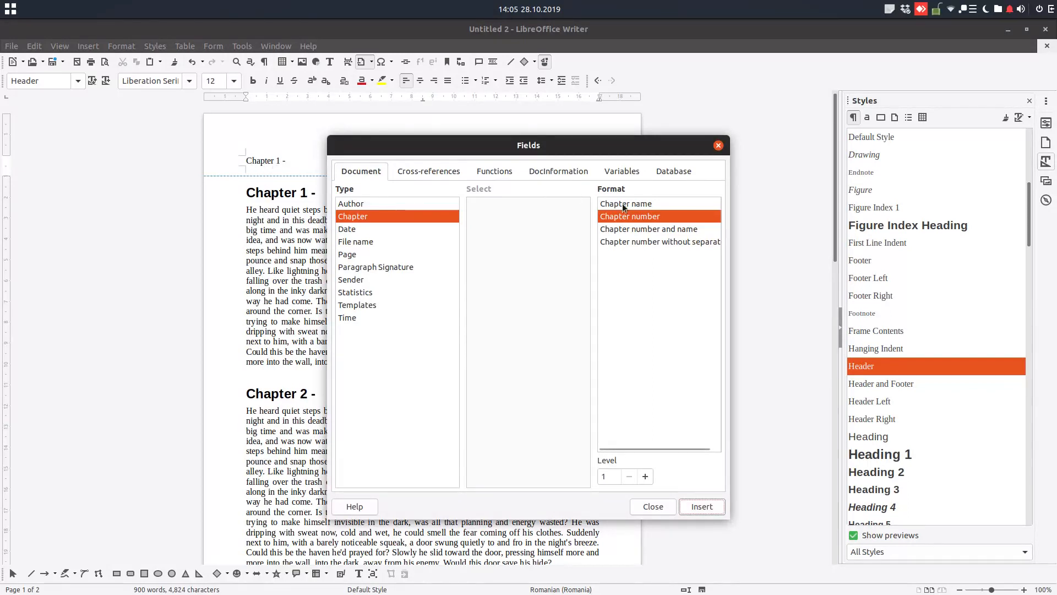
click(701, 506)
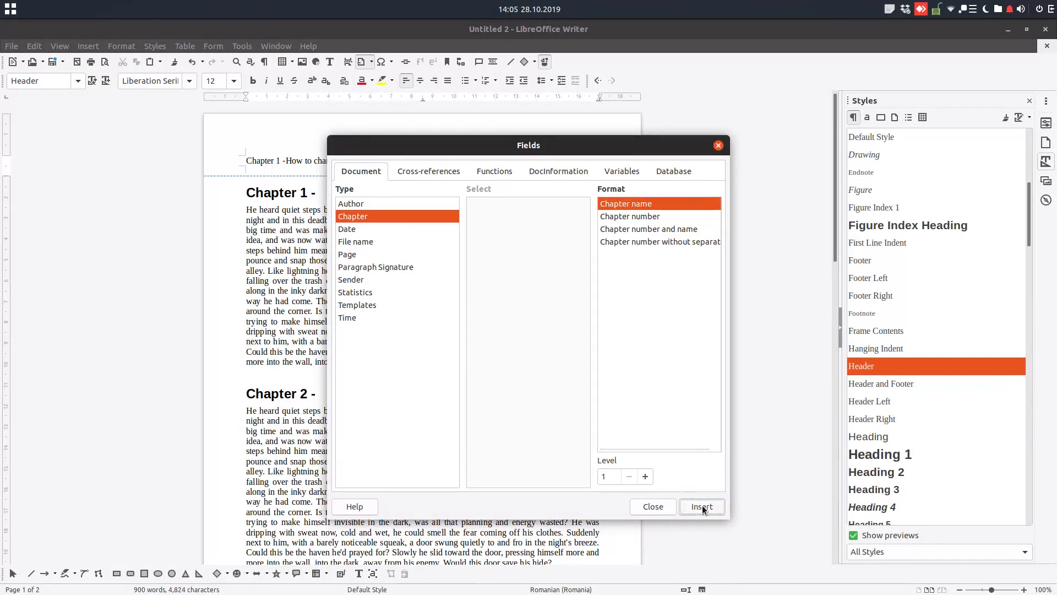
click(701, 507)
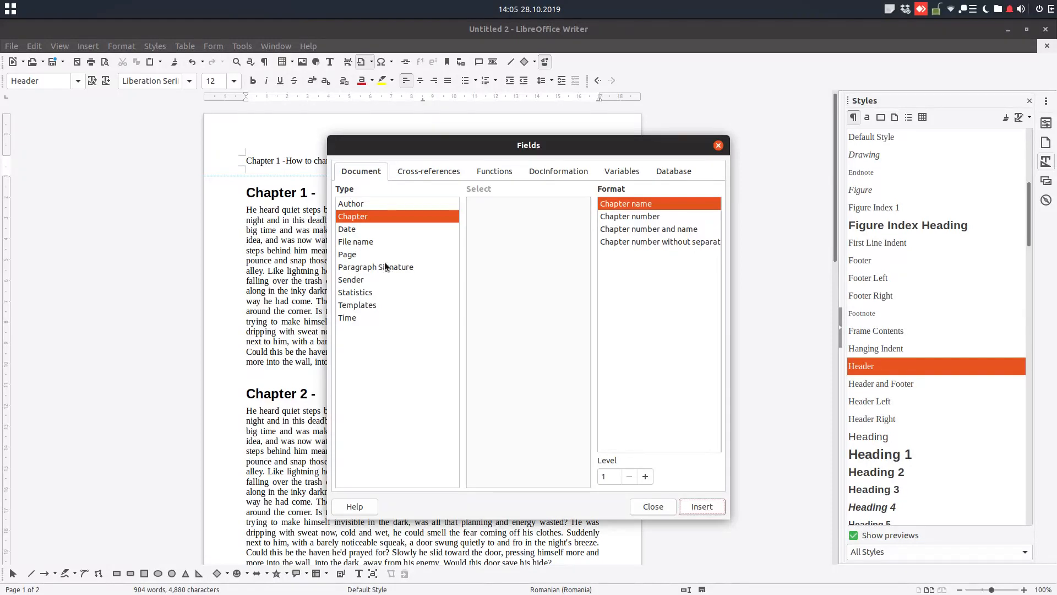
Insert an Arabic page number field into the header
click(348, 254)
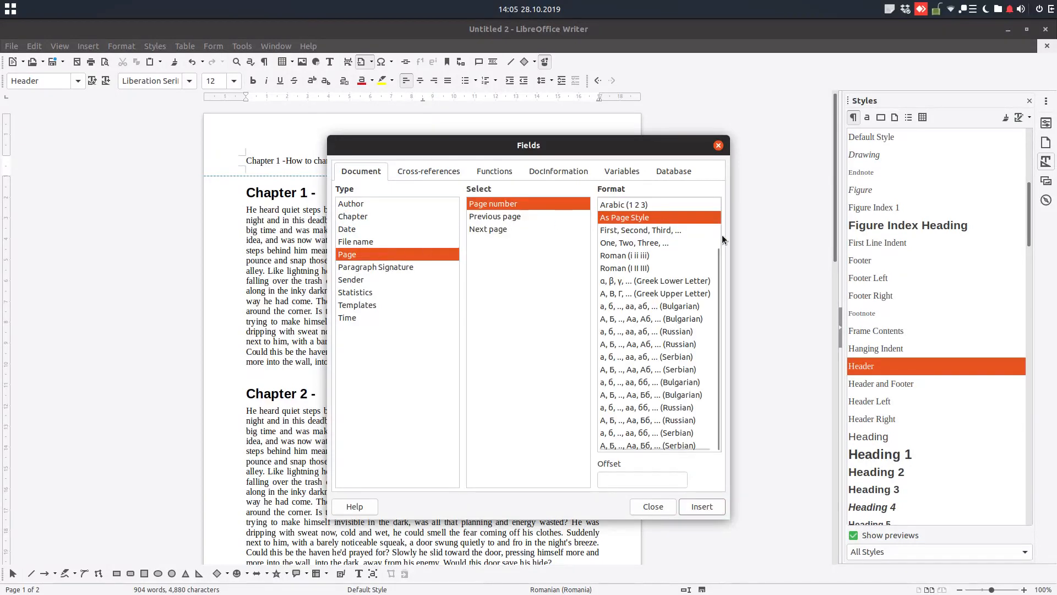
click(624, 205)
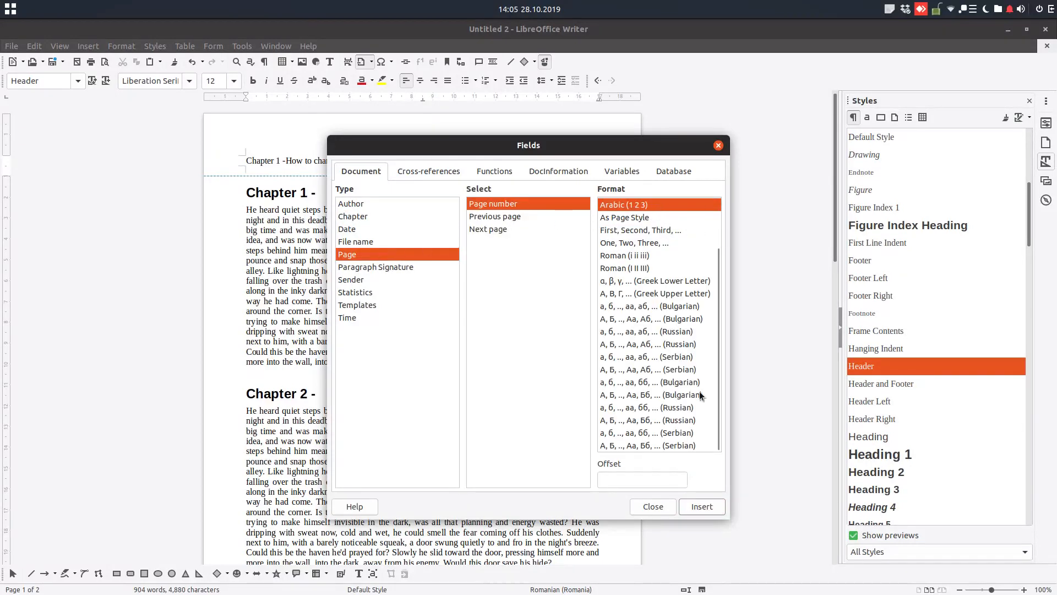
click(701, 507)
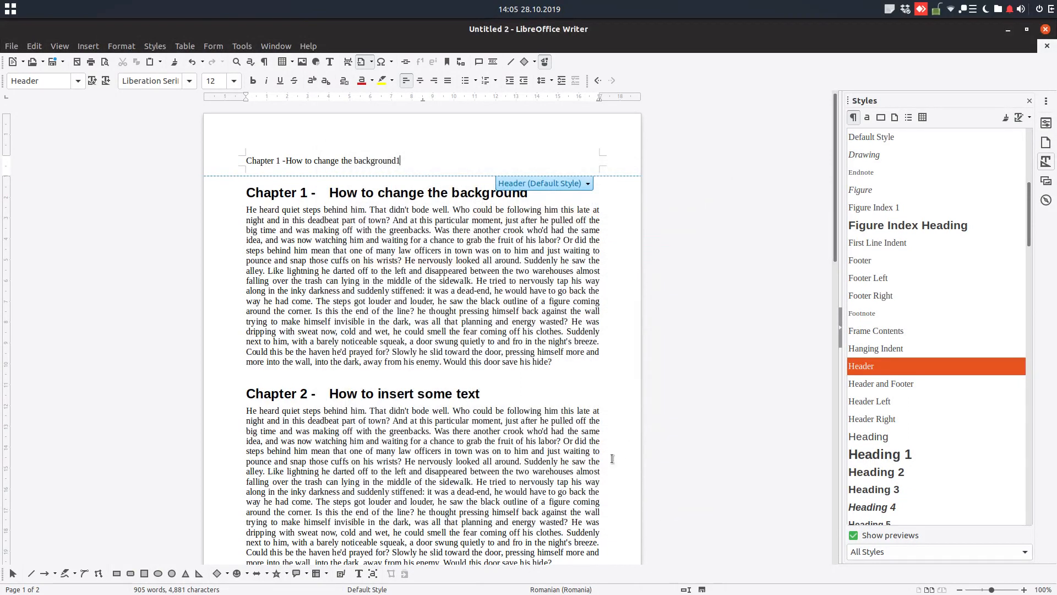
Add 'Page nr.' before the page field and make the whole header line bold
double_click(397, 160)
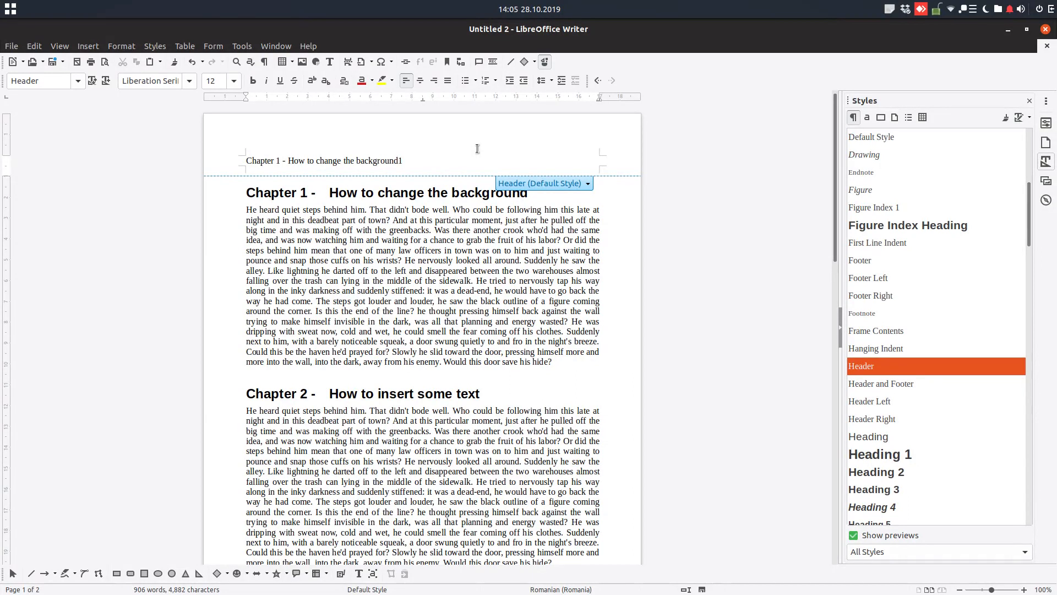
text(Page nr.)
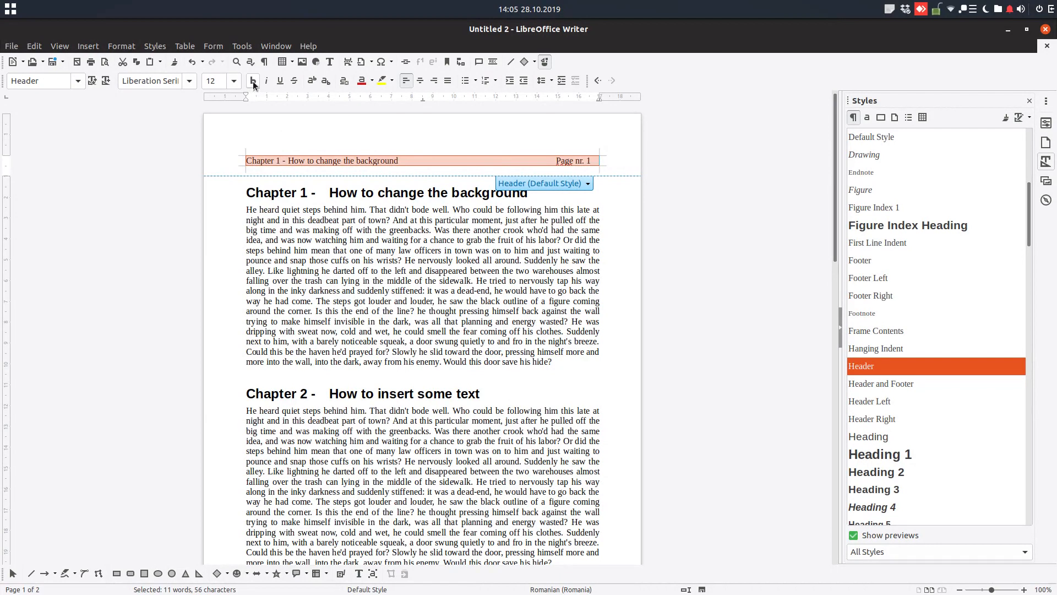
click(368, 160)
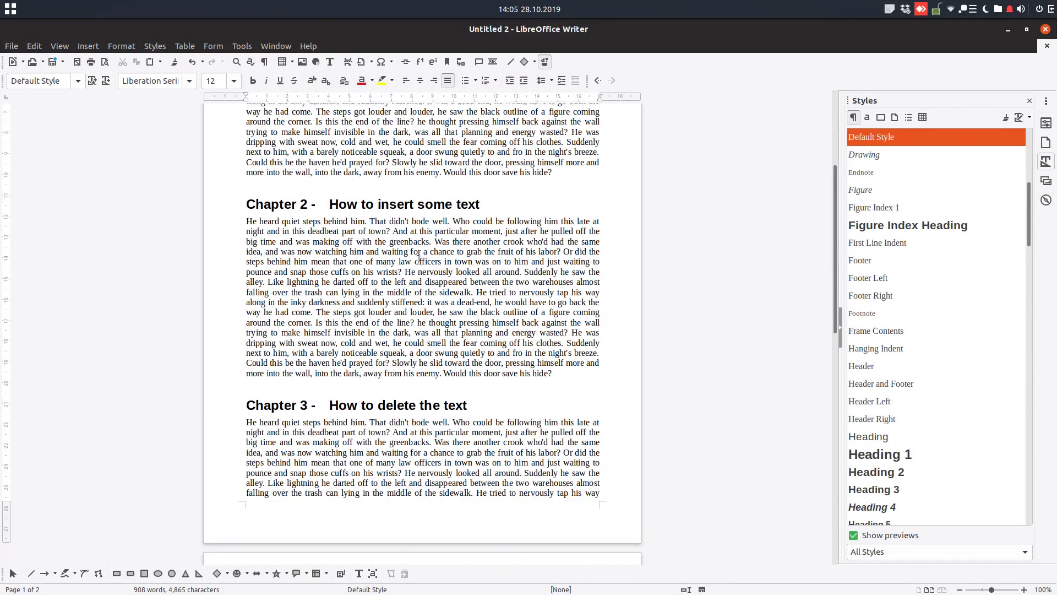
scroll(down, 3)
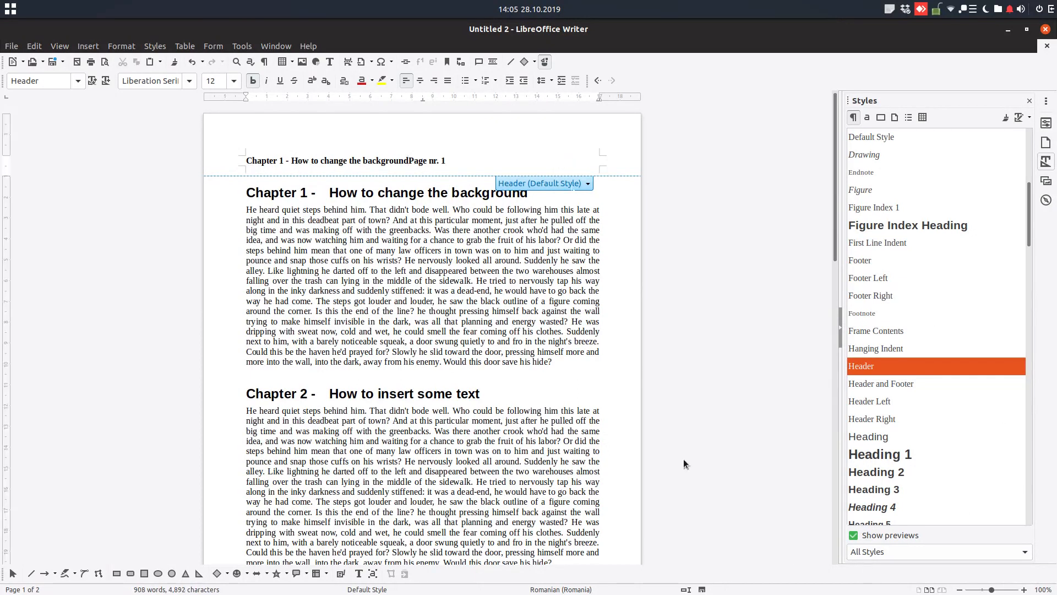
click(442, 160)
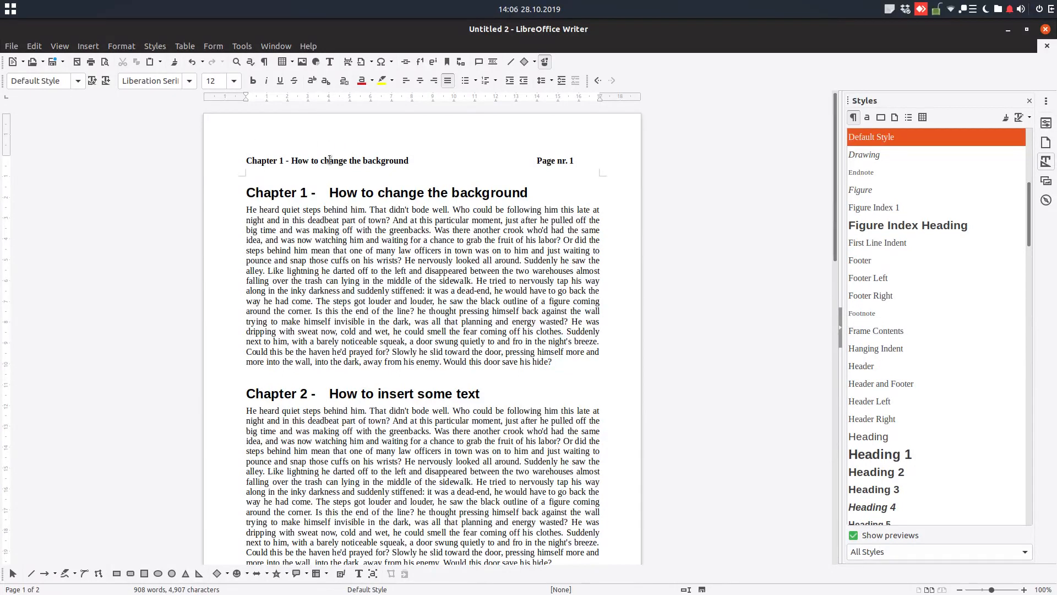
Check page 2 shows the 'Chapter 2 - How to delete the text' header, then open Help
scroll(down, 3)
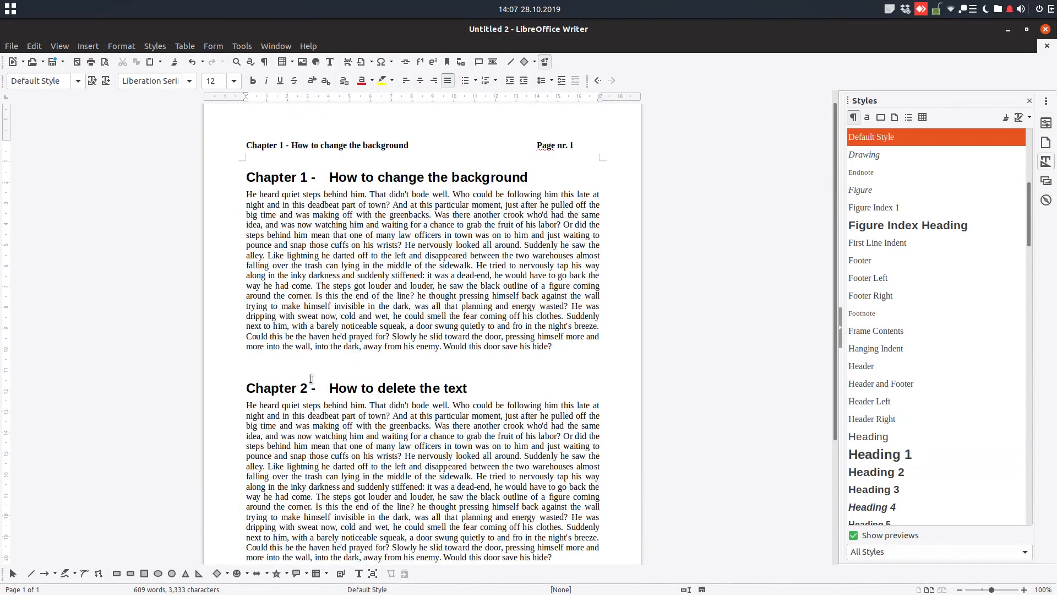
scroll(down, 3)
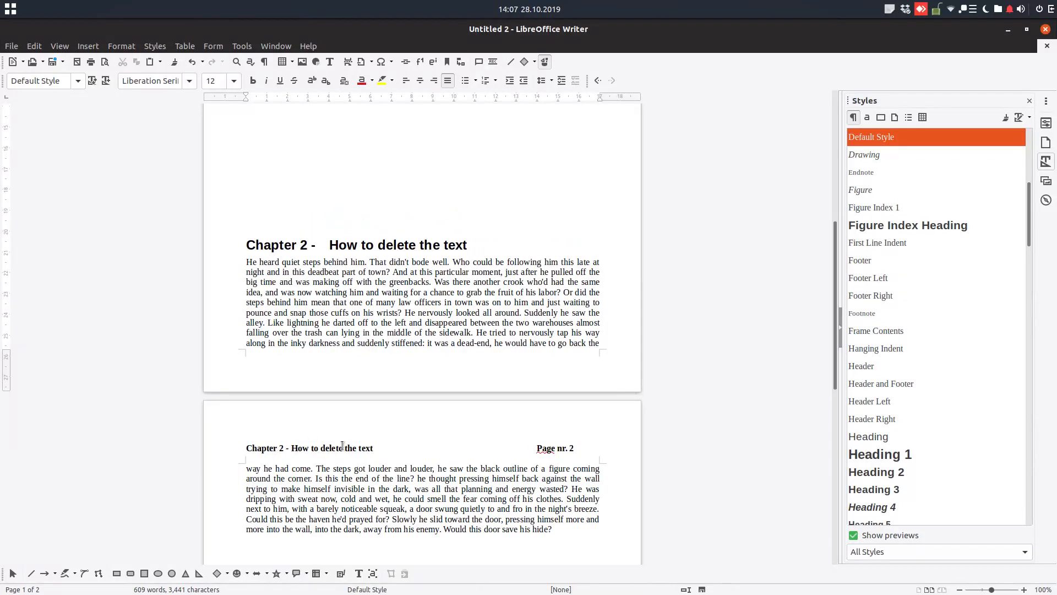
click(247, 222)
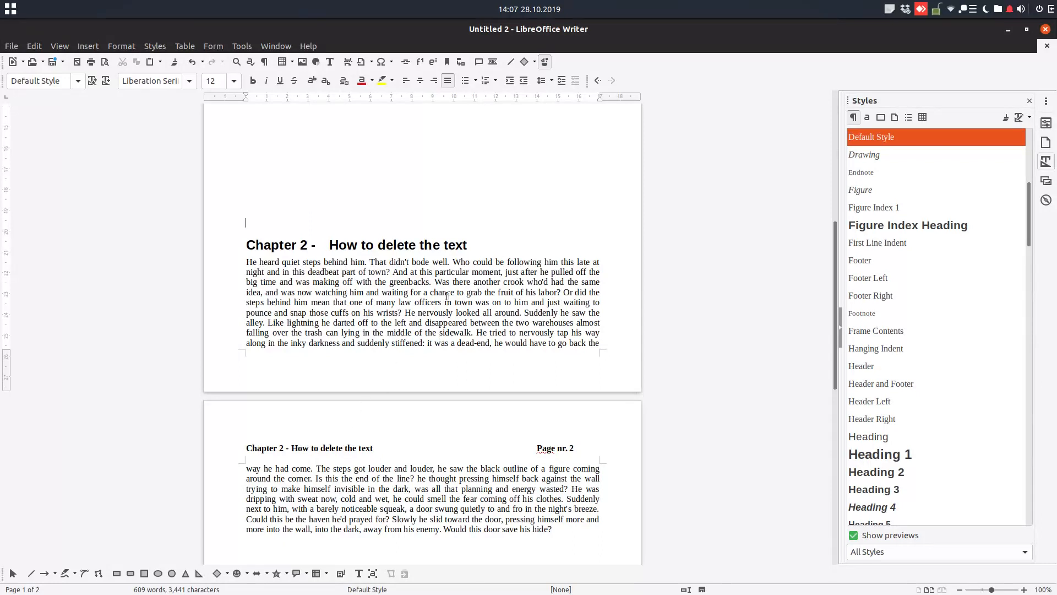
click(307, 46)
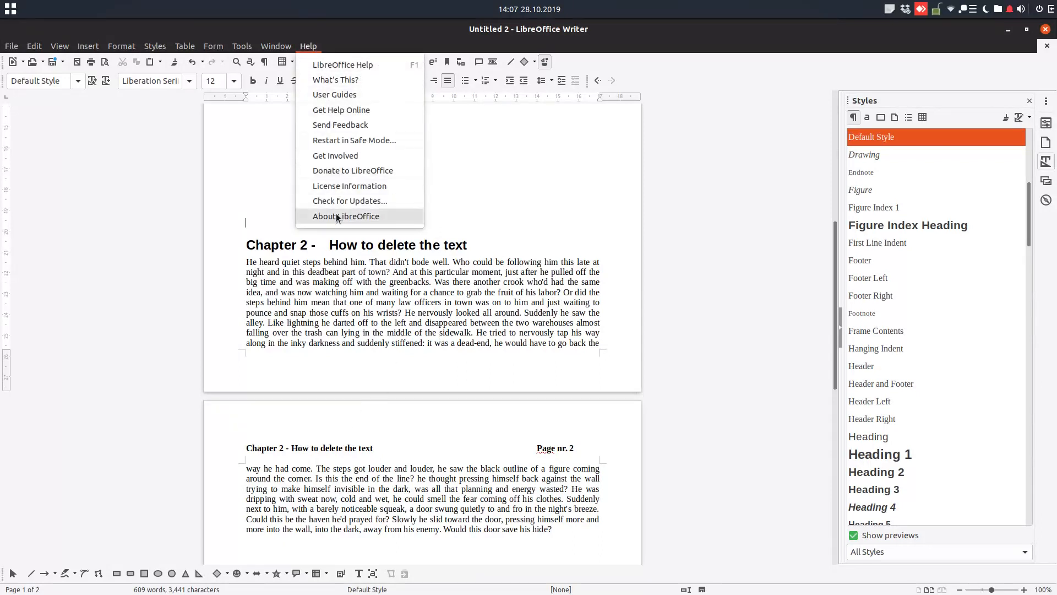